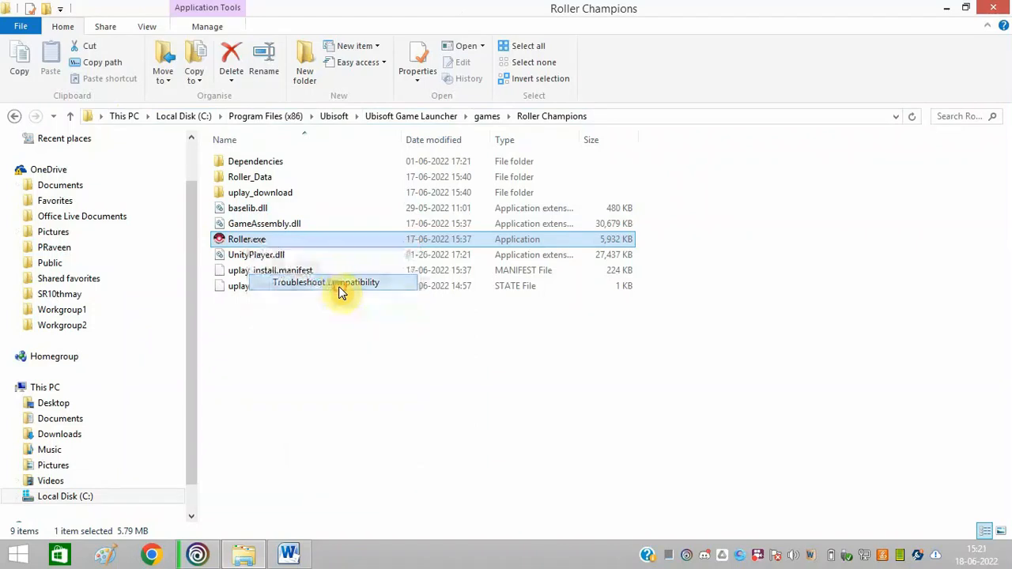
# Run the compatibility troubleshooter on Roller.exe in the Roller Champions folder
pyautogui.click(325, 283)
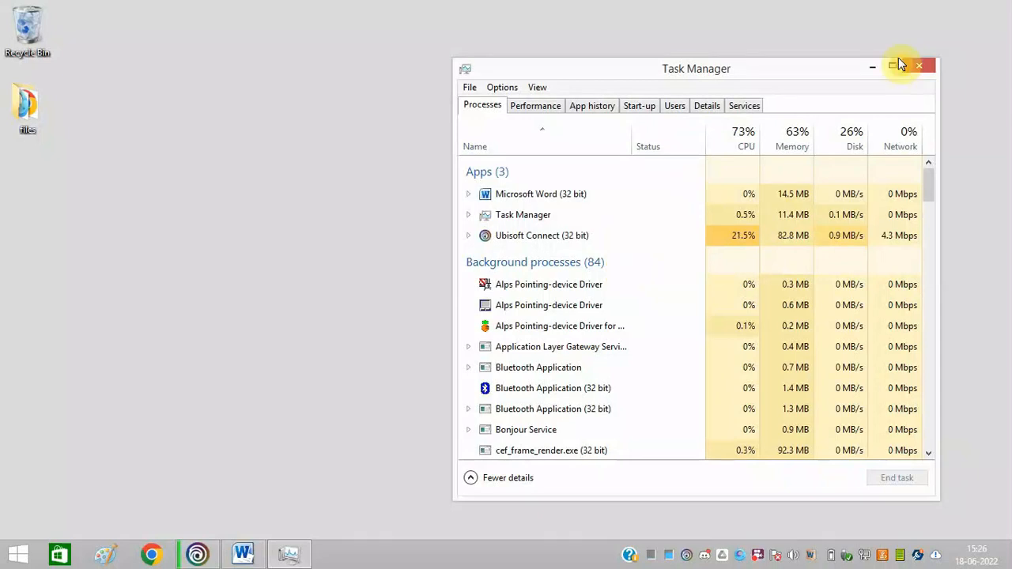
# Select Microsoft Word (32 bit) under Apps in Task Manager's Processes list
pyautogui.click(541, 194)
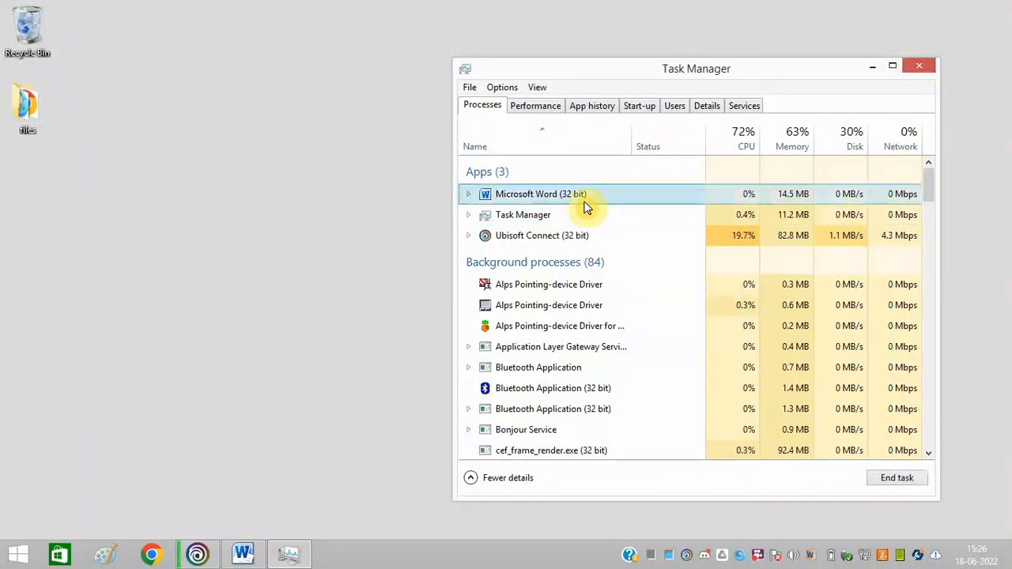